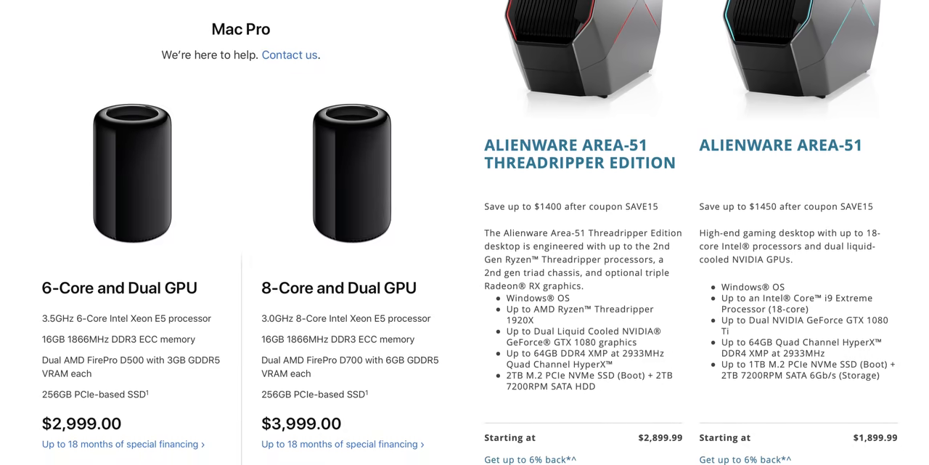
# Open the 'Gigabyte GA-Z270M-D3H Hackintosh Build Guide - Hackintosher' result and scroll through it
pyautogui.scroll(-3)
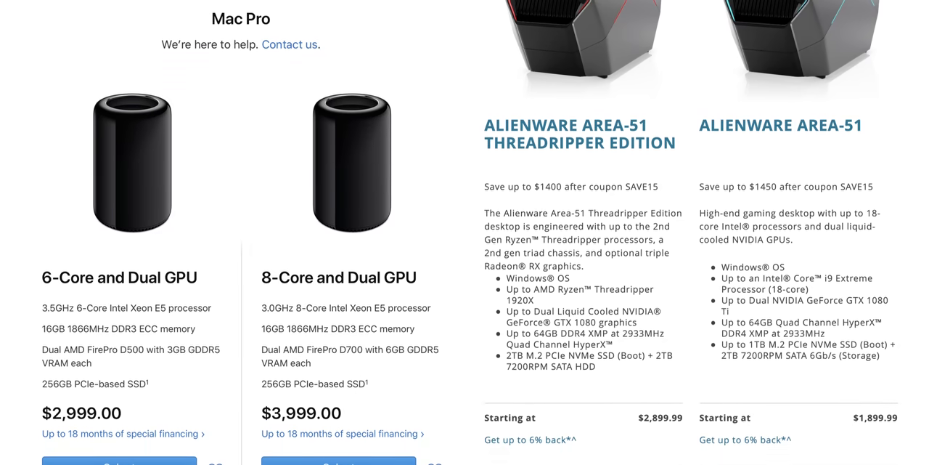
pyautogui.scroll(-3)
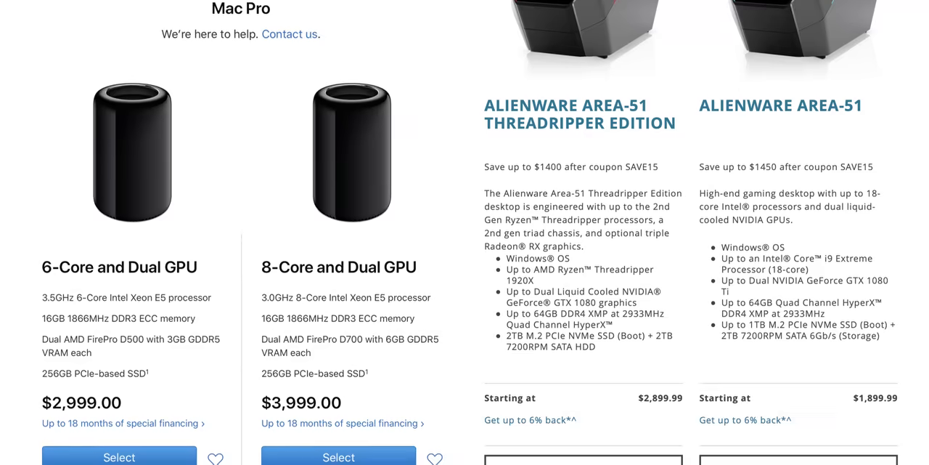
pyautogui.scroll(-3)
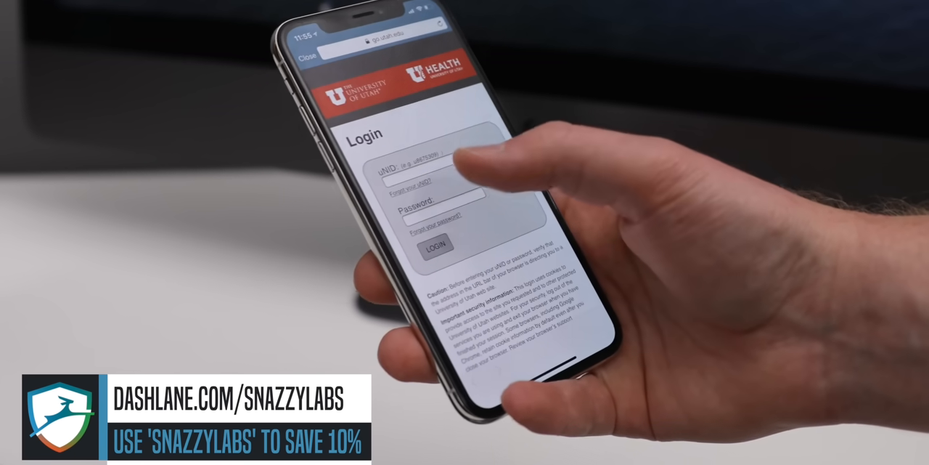
pyautogui.click(442, 172)
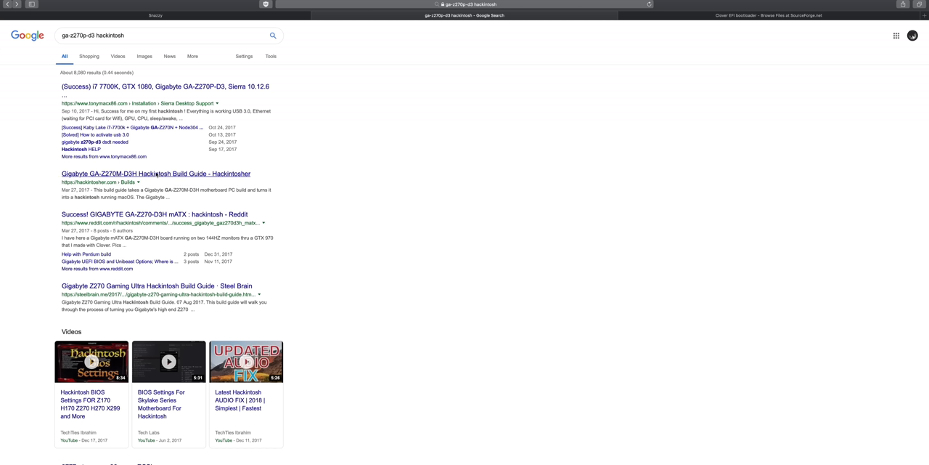
pyautogui.click(155, 173)
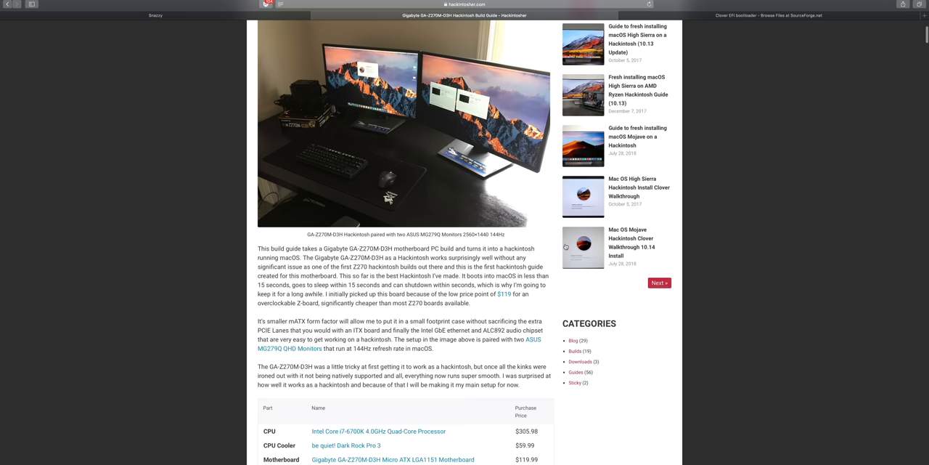
pyautogui.scroll(-3)
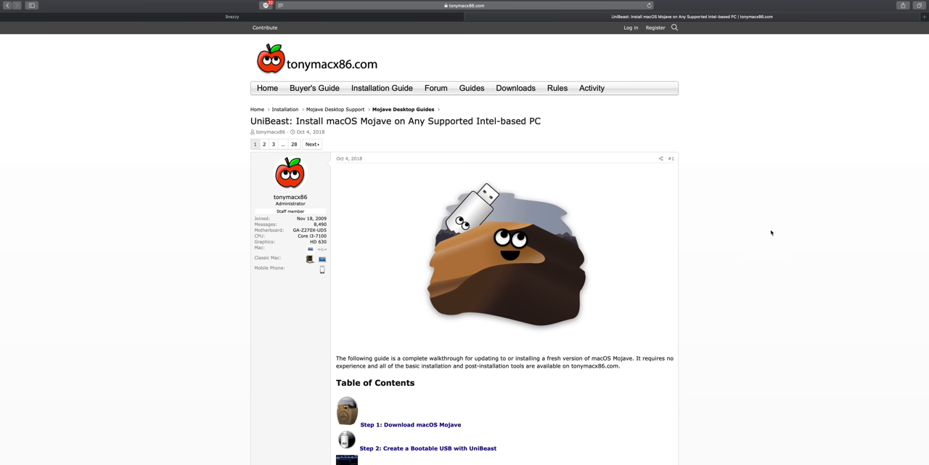
# Show the tonymacx86 Forum dropdown listing sections such as The Build
pyautogui.click(436, 88)
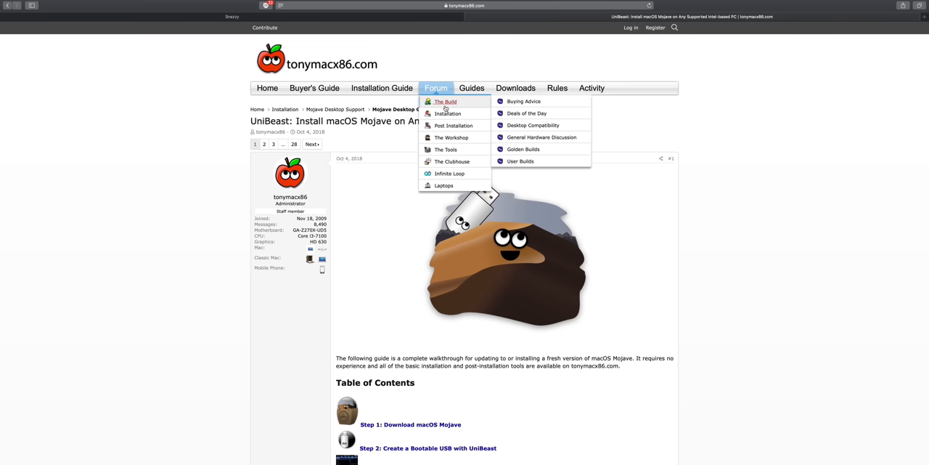
pyautogui.moveTo(522, 149)
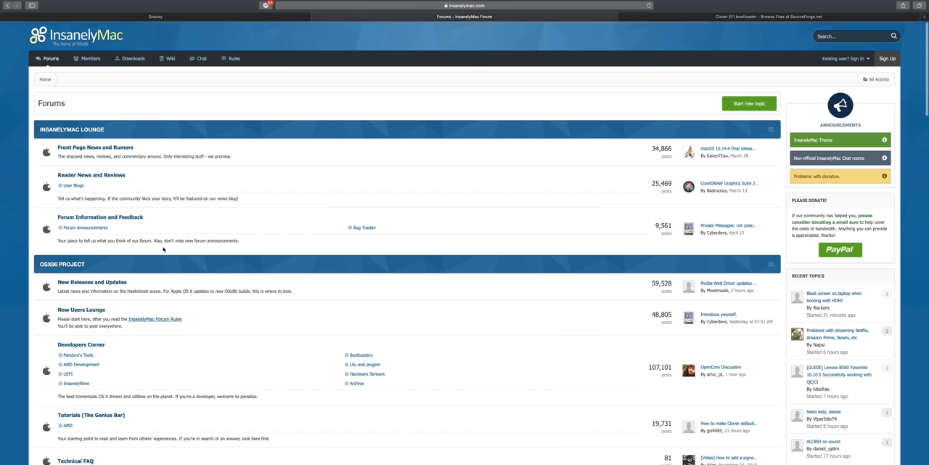
# Scroll the 'Forums - InsanelyMac Forum' tab to the lounge and OSx86 project boards
pyautogui.scroll(-3)
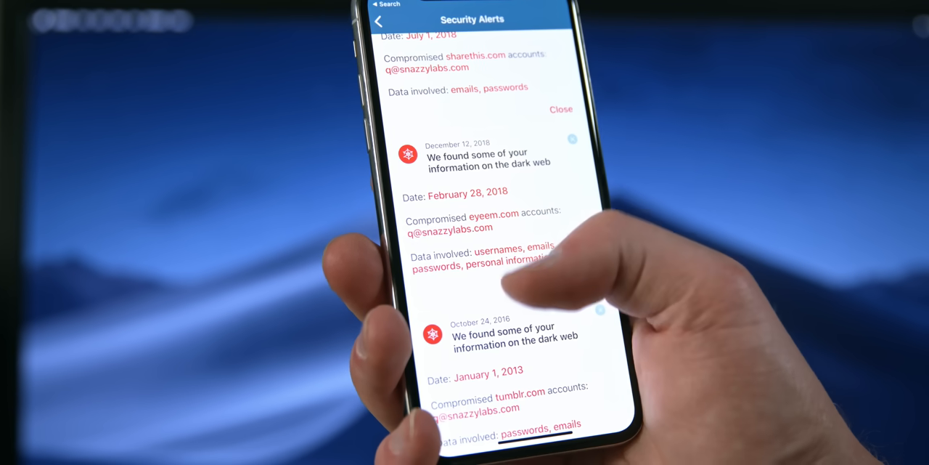
pyautogui.scroll(-3)
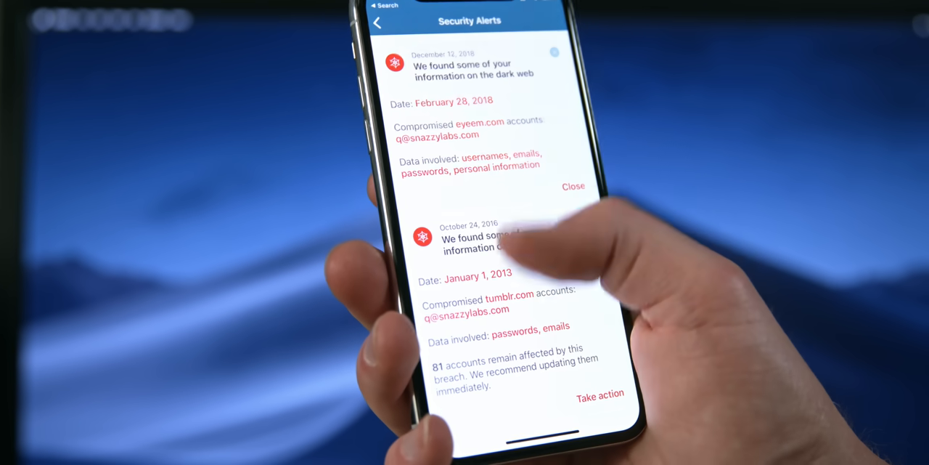